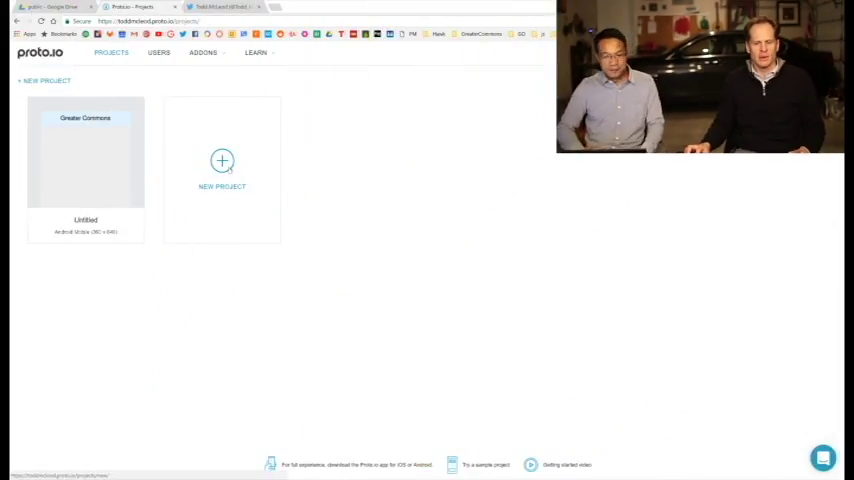
- Start a new blank prototype project from the Projects page
{"action": "left_click", "coordinate": [221, 161]}
{"action": "type", "text": "GC"}
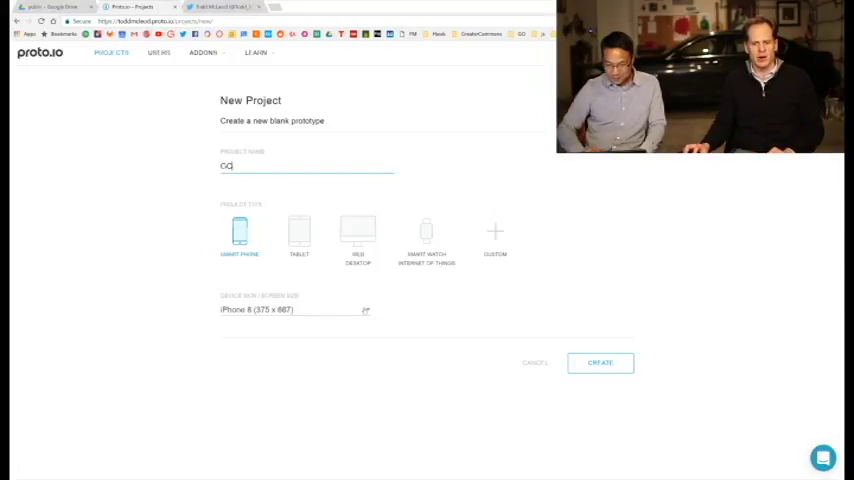
- Choose Android Mobile (360 x 640) as the device screen size
{"action": "left_click", "coordinate": [293, 309]}
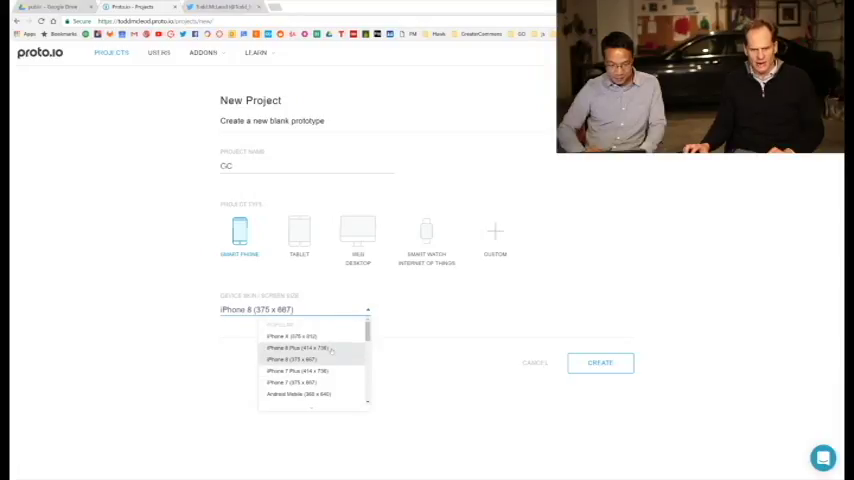
{"action": "scroll", "scroll_direction": "down", "scroll_amount": 3}
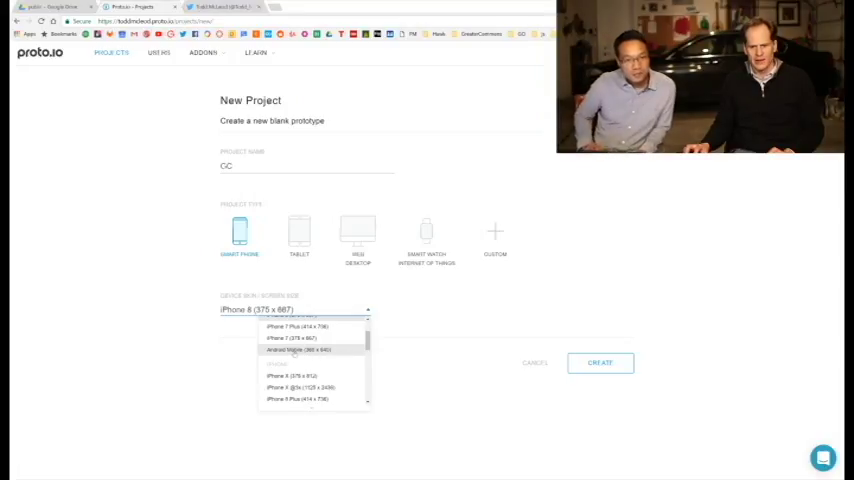
{"action": "left_click", "coordinate": [297, 349]}
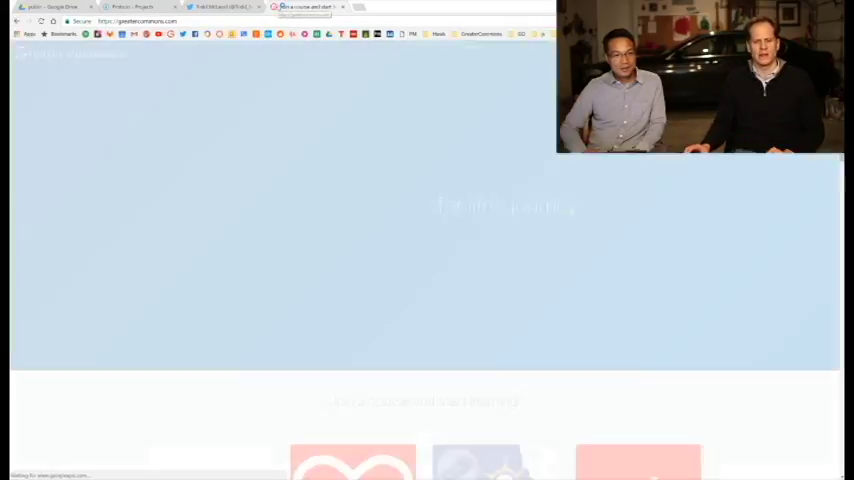
- Scroll down the Greater Commons page to the 'Join a course and start learning' listings
{"action": "scroll", "scroll_direction": "down", "scroll_amount": 3}
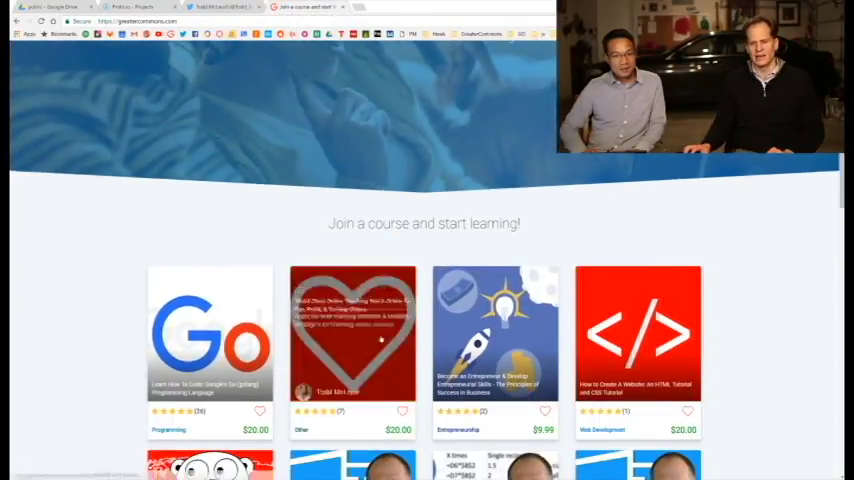
{"action": "scroll", "scroll_direction": "down", "scroll_amount": 3}
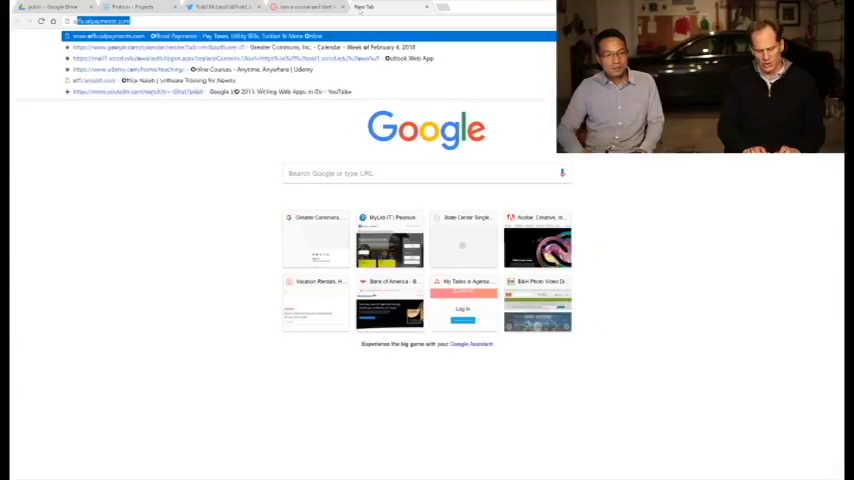
- Search the web for 'old green computer screen'
{"action": "type", "text": "old green computer screen"}
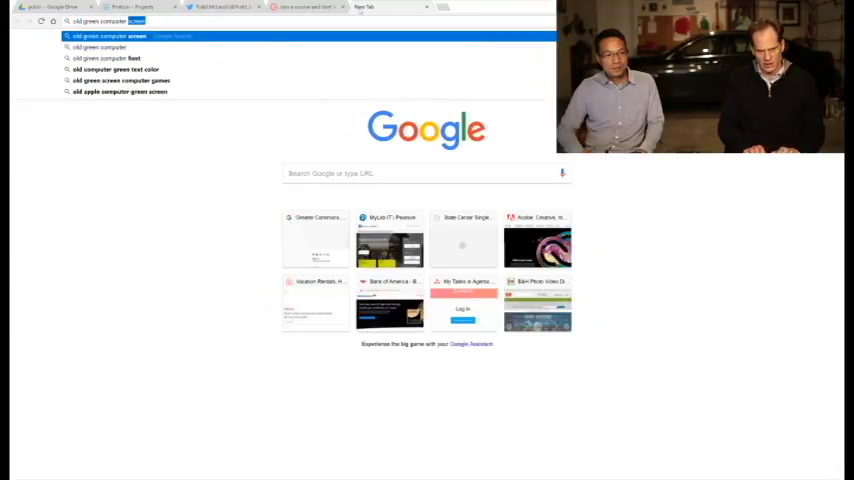
{"action": "key", "text": "enter"}
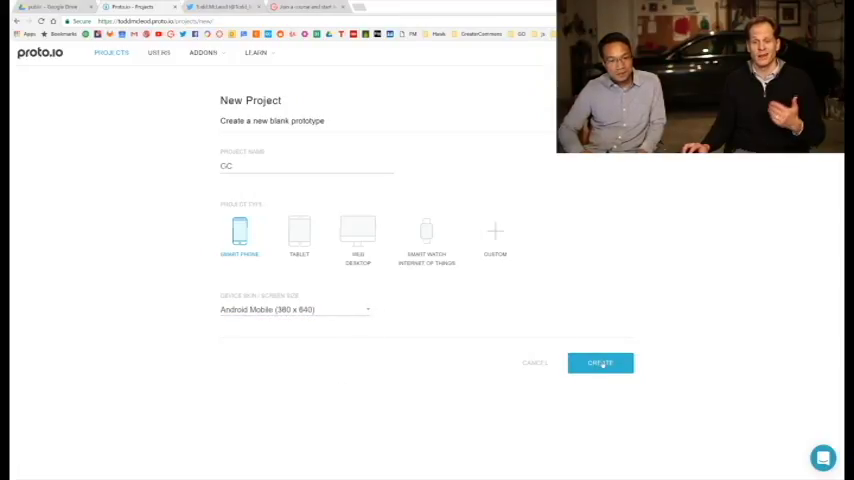
- Create the GC project so the editor opens on a blank Screen 1
{"action": "left_click", "coordinate": [599, 362]}
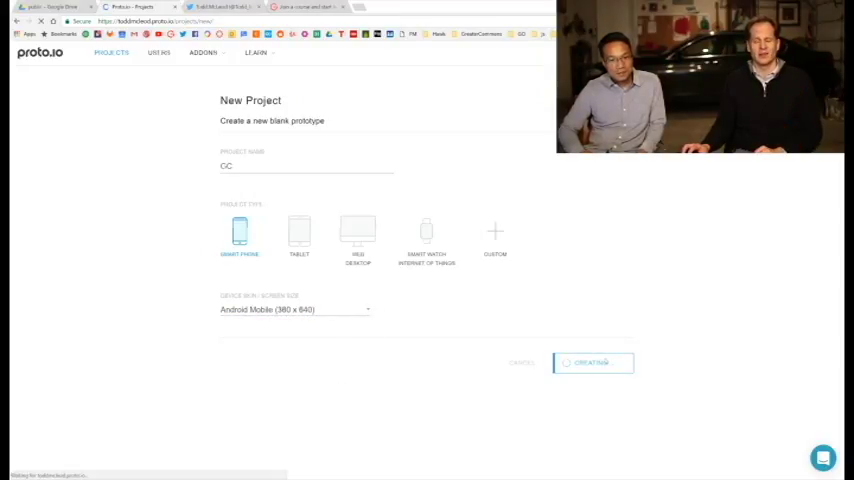
{"action": "left_click", "coordinate": [592, 362]}
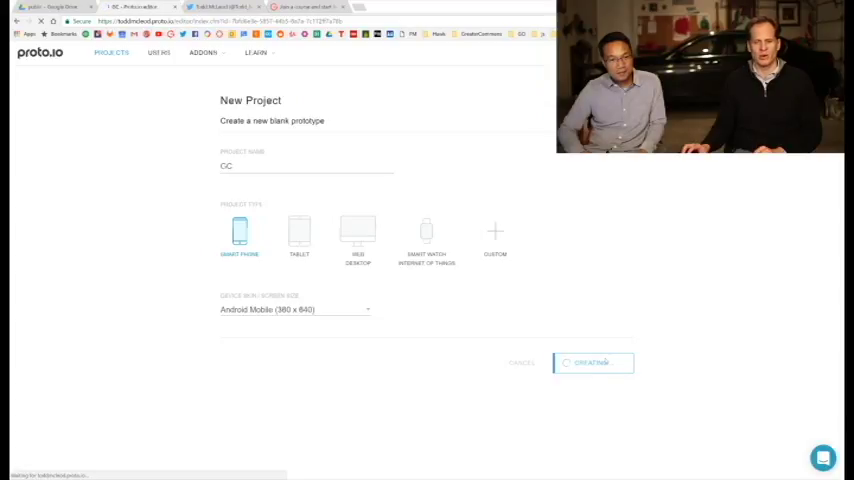
{"action": "left_click", "coordinate": [592, 362]}
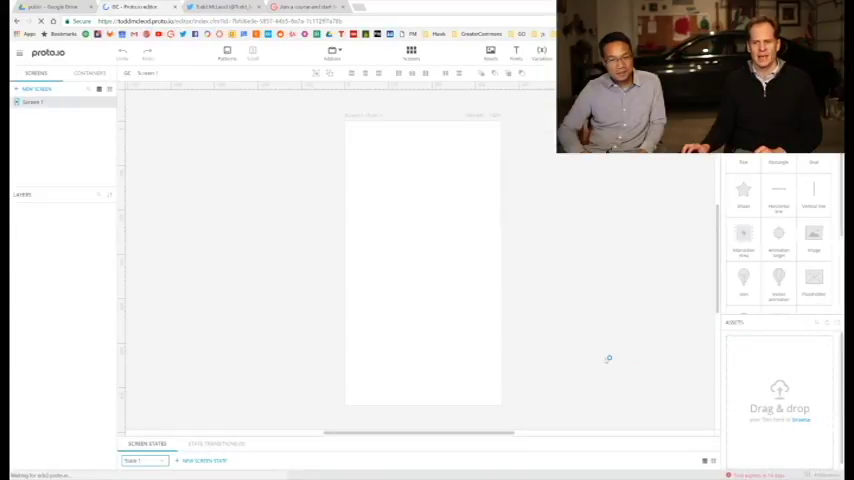